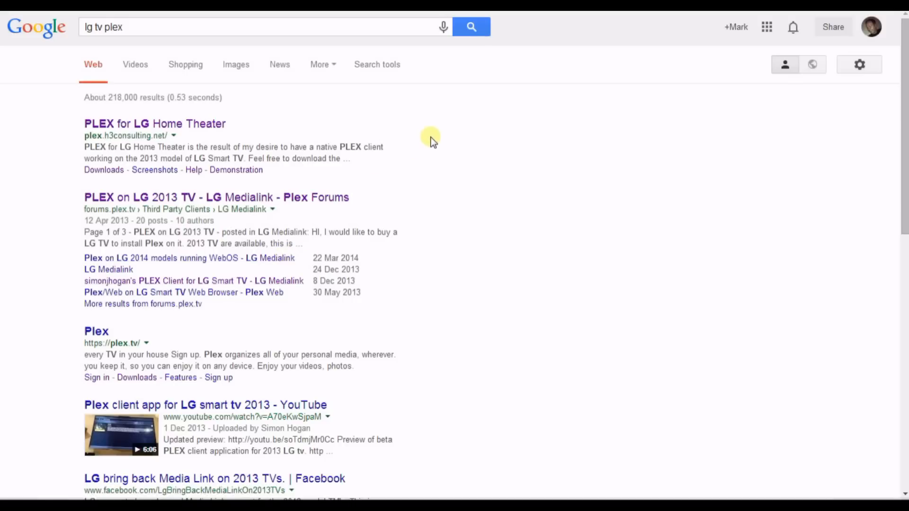
{"action": "mouse_move", "coordinate": [212, 170]}
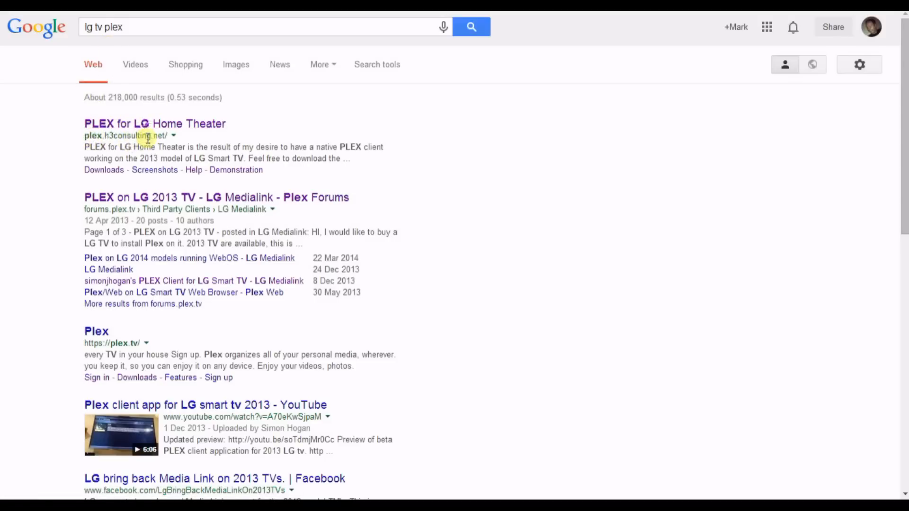
Step: Open the Plex for LG Home Theater site's Help, then its Downloads page listing build 0.7.0.4
{"action": "left_click", "coordinate": [154, 124]}
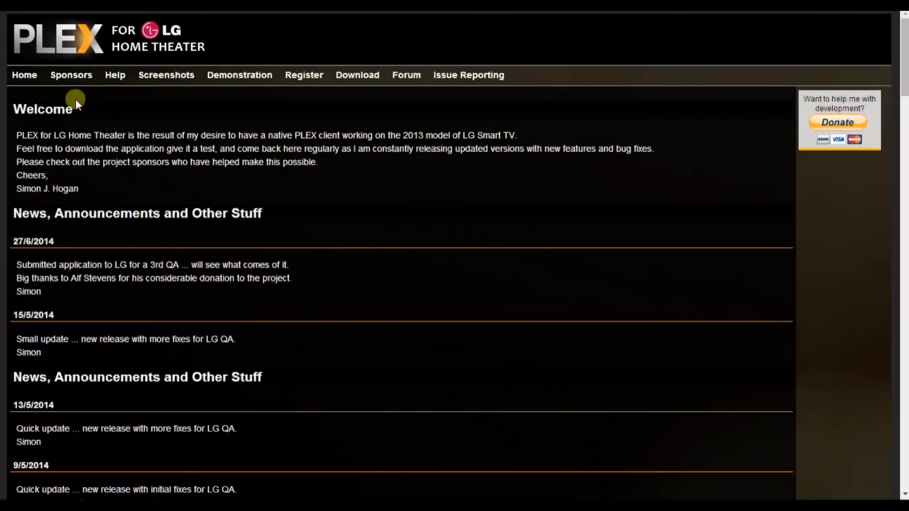
{"action": "mouse_move", "coordinate": [232, 122]}
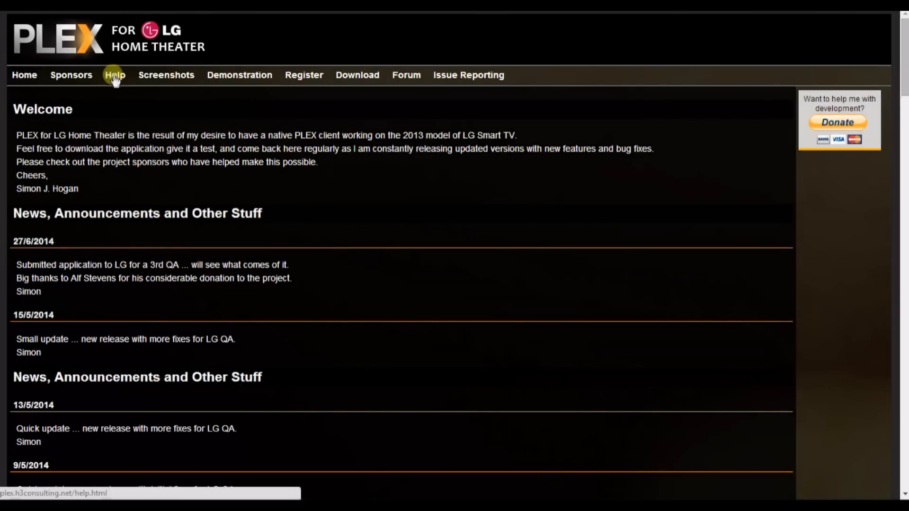
{"action": "left_click", "coordinate": [114, 75]}
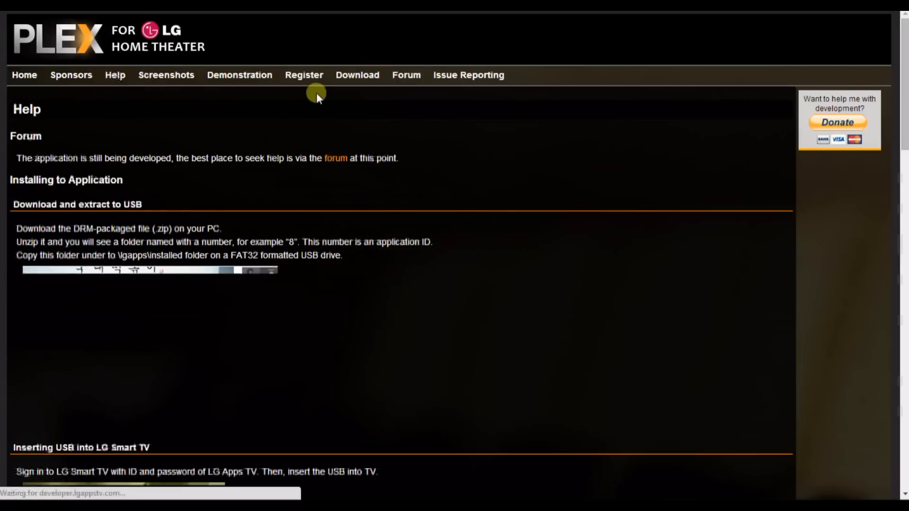
{"action": "left_click", "coordinate": [357, 75]}
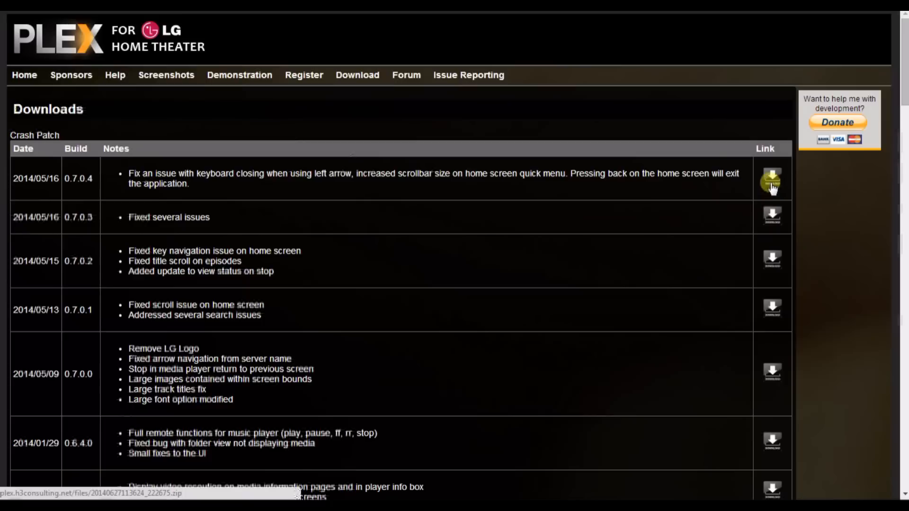
Step: Download the 0.7.0.4 app build and create an lgapps folder on USB DISK (E:)
{"action": "left_click", "coordinate": [771, 178]}
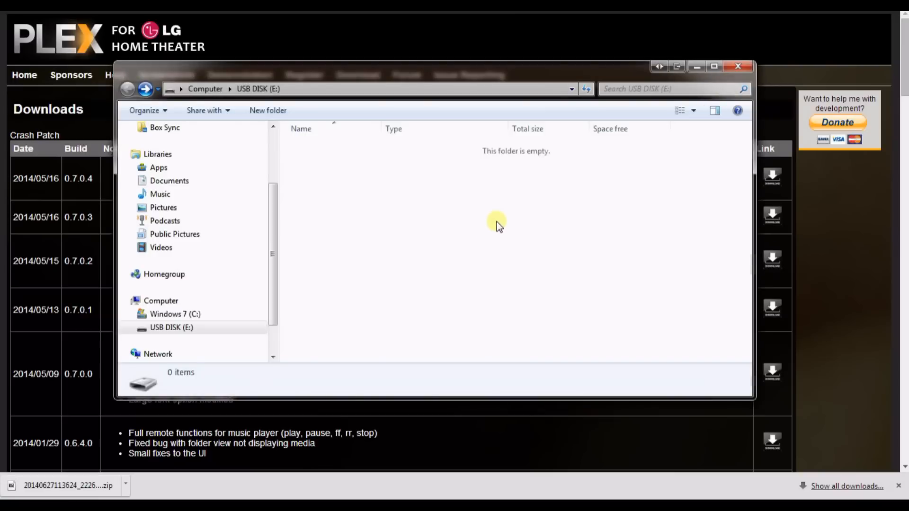
{"action": "mouse_move", "coordinate": [267, 110]}
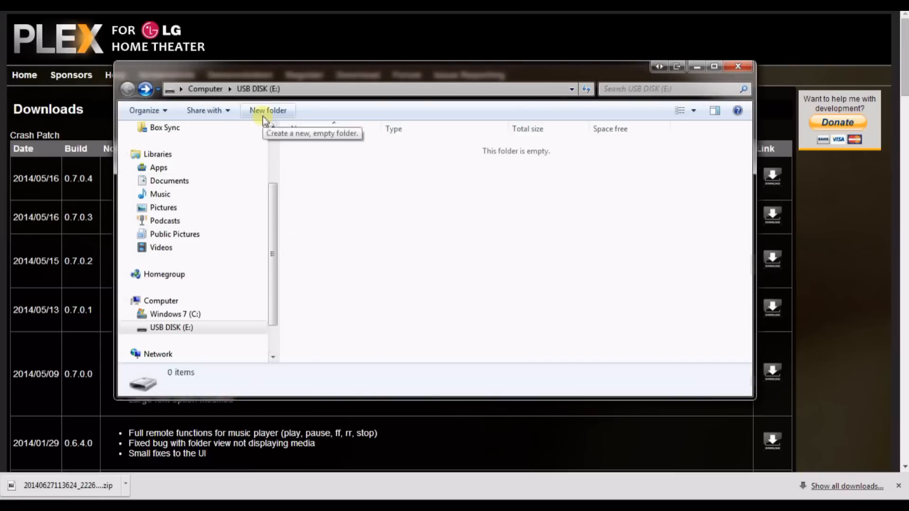
{"action": "left_click", "coordinate": [267, 110]}
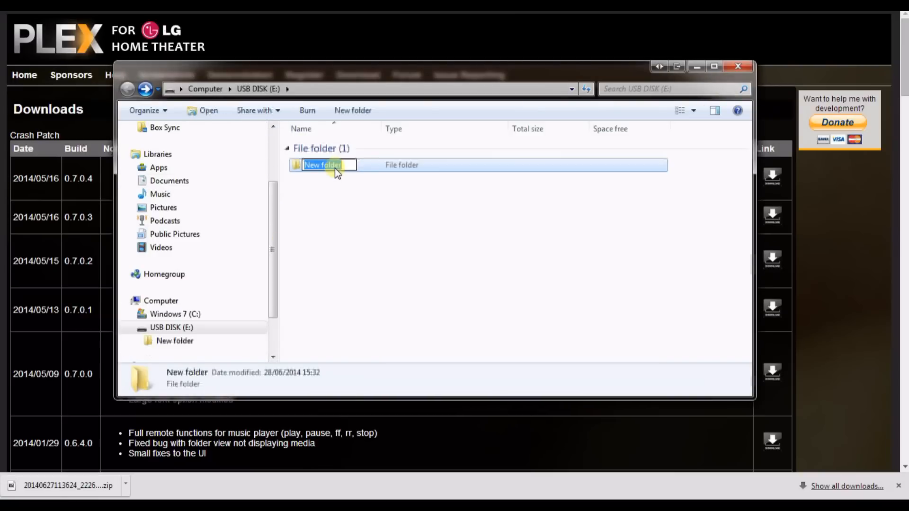
{"action": "type", "text": "lgapps"}
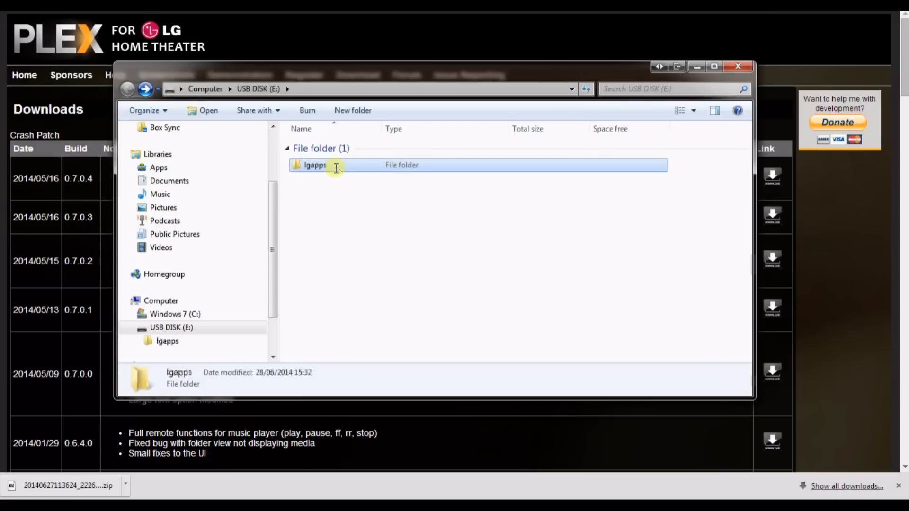
Step: Inside lgapps, create an empty folder named installed
{"action": "double_click", "coordinate": [315, 165]}
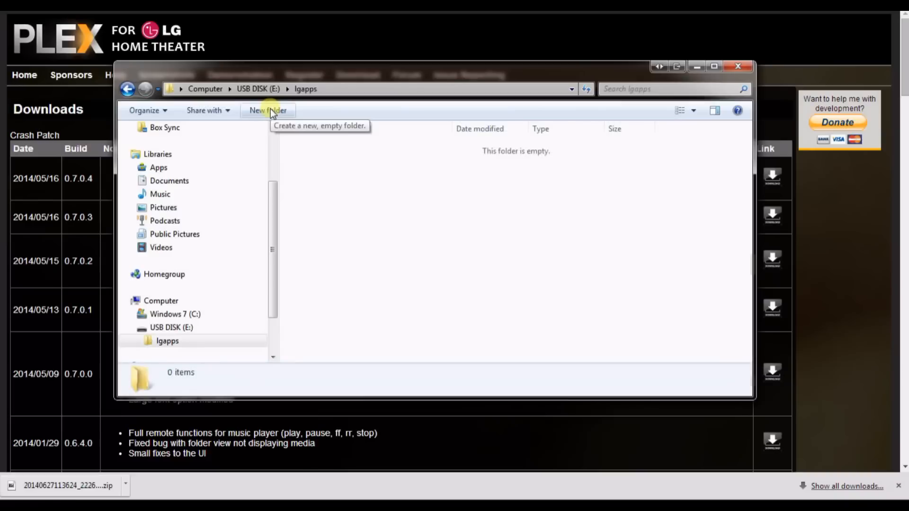
{"action": "left_click", "coordinate": [267, 110]}
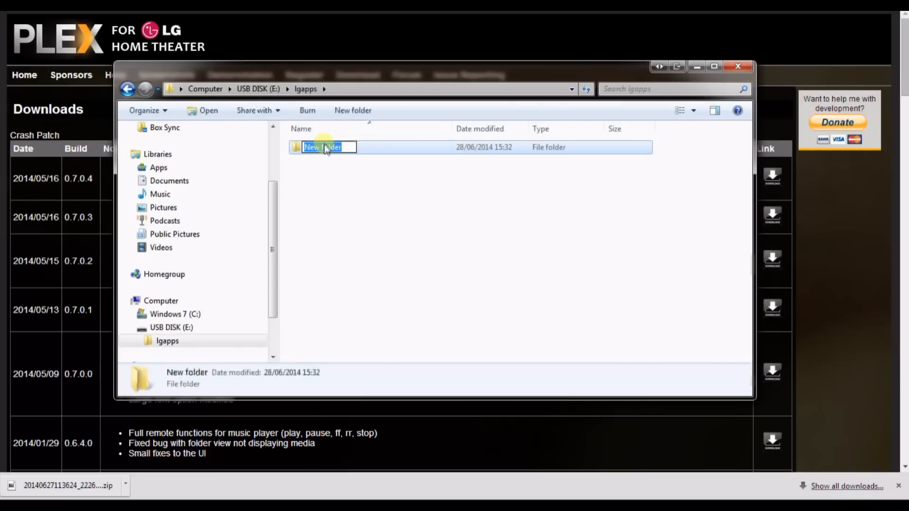
{"action": "type", "text": "install"}
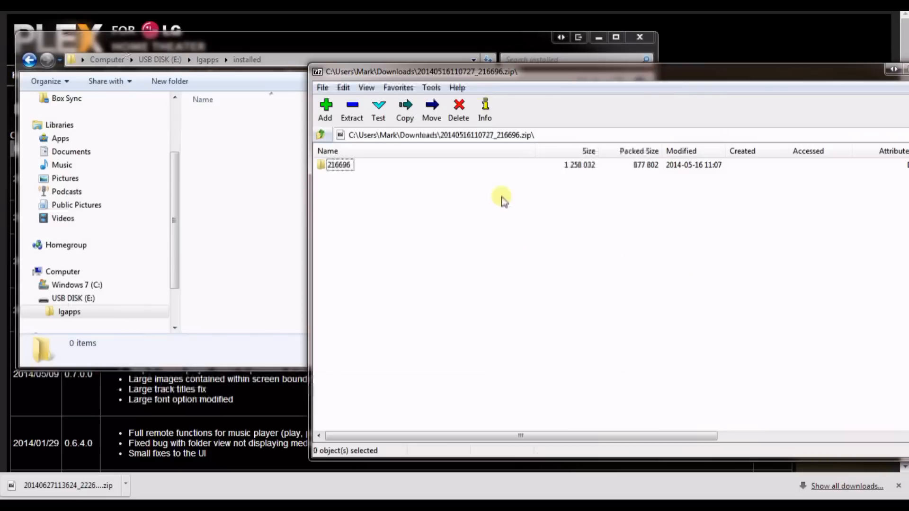
Step: Extract the 216696 folder from 7-Zip into E:\lgapps\installed, then browse into it
{"action": "left_click", "coordinate": [339, 165]}
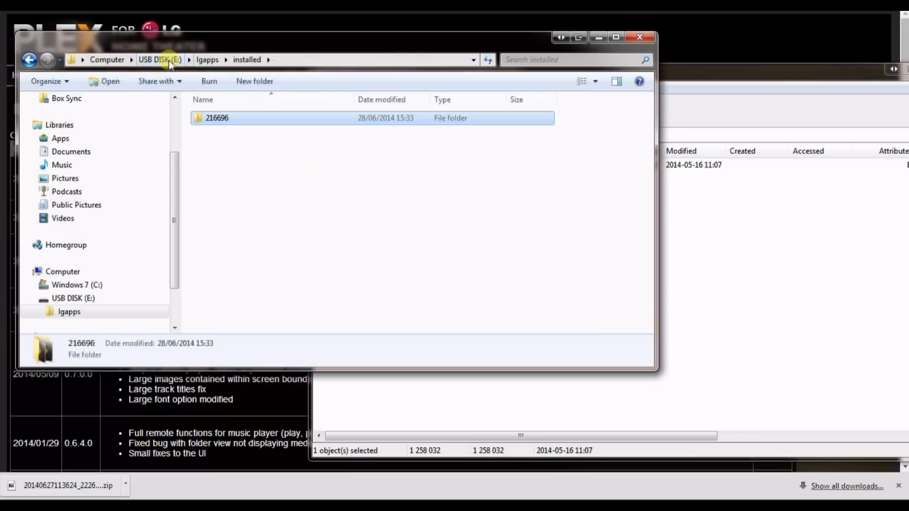
{"action": "left_click", "coordinate": [160, 60]}
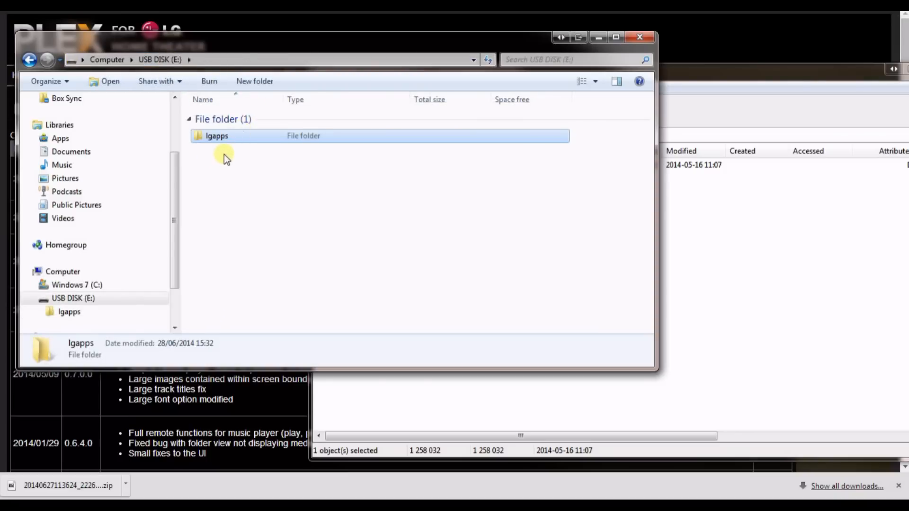
{"action": "double_click", "coordinate": [217, 136]}
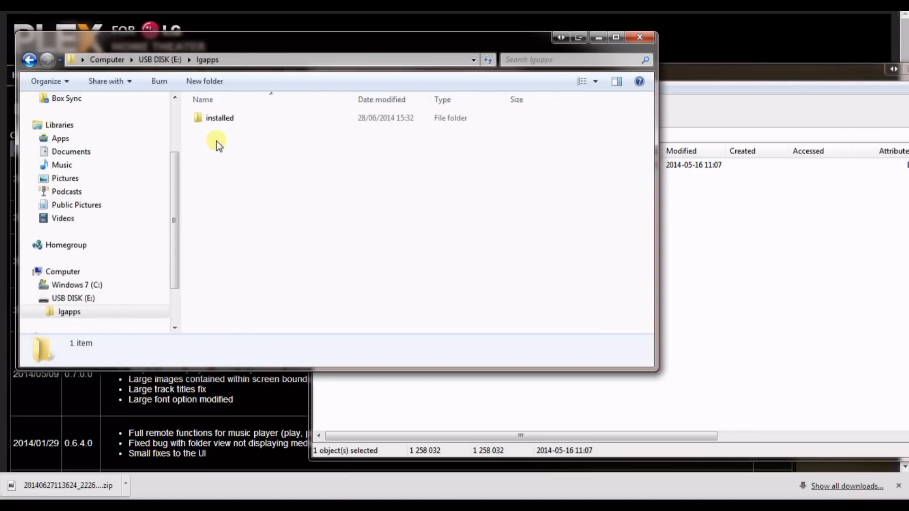
{"action": "double_click", "coordinate": [219, 118]}
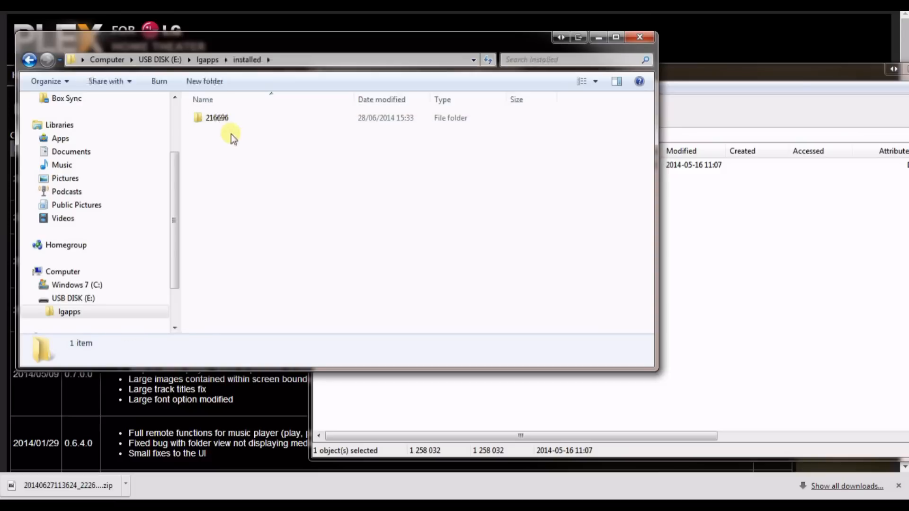
{"action": "left_click", "coordinate": [216, 118]}
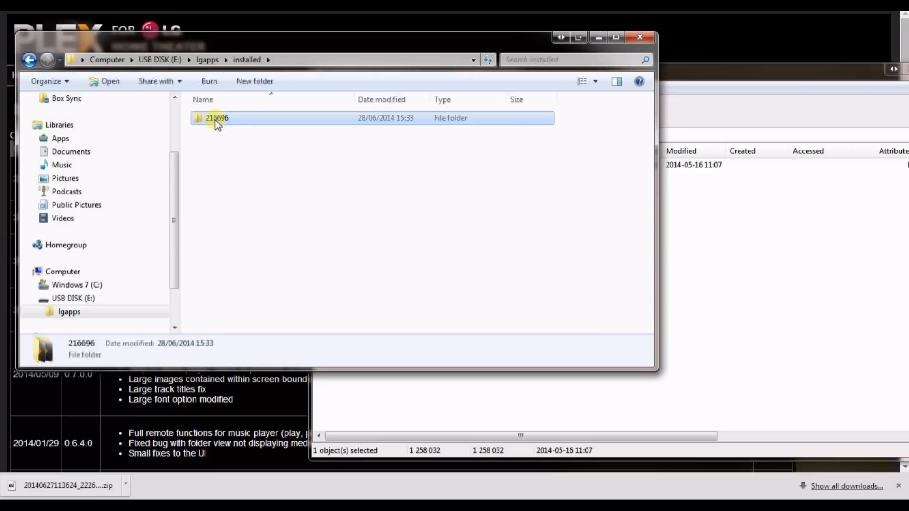
{"action": "double_click", "coordinate": [218, 118]}
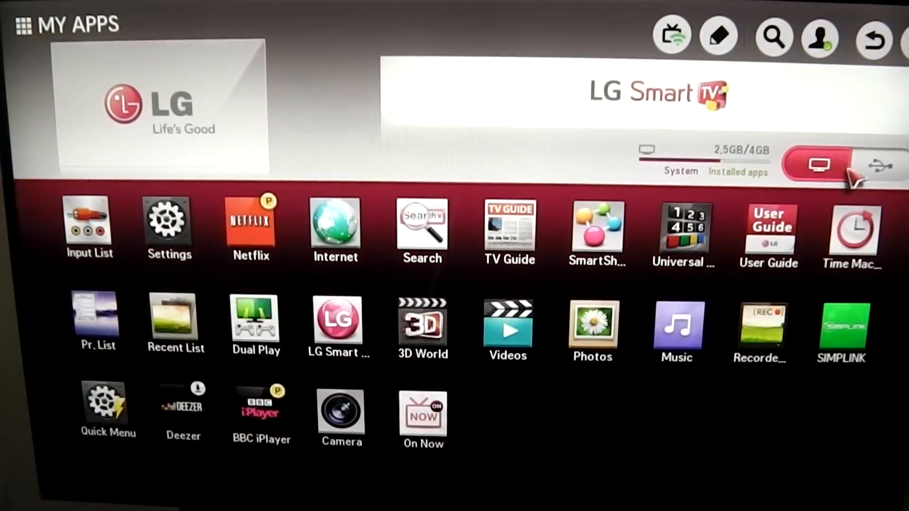
Step: Switch the TV's My Apps screen to show apps installed from USB
{"action": "left_click", "coordinate": [881, 165]}
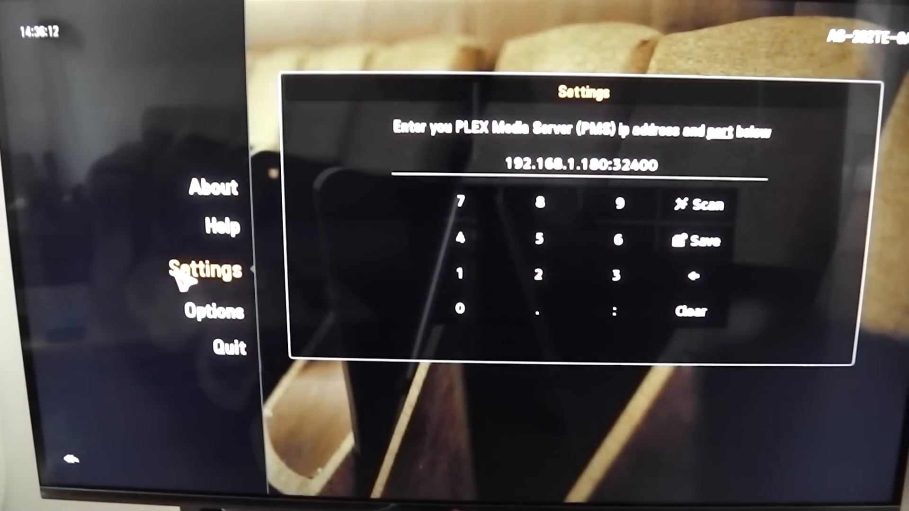
{"action": "mouse_move", "coordinate": [710, 208]}
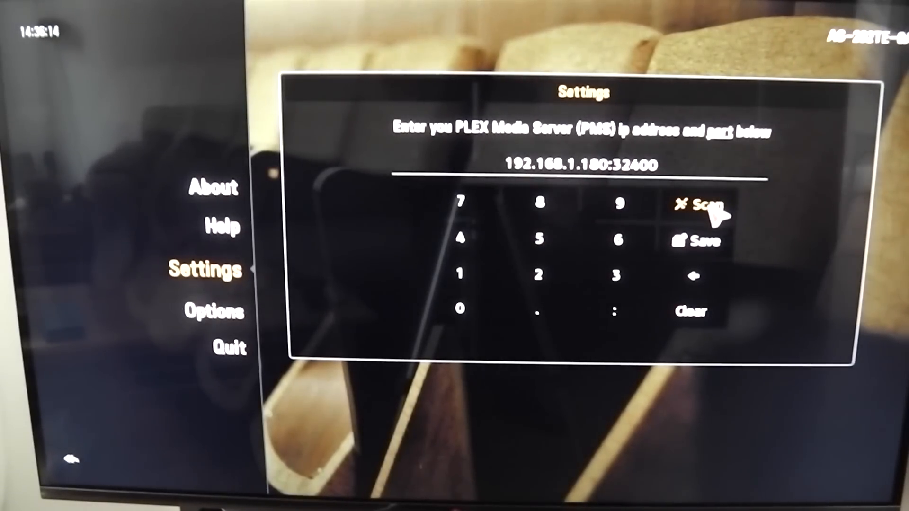